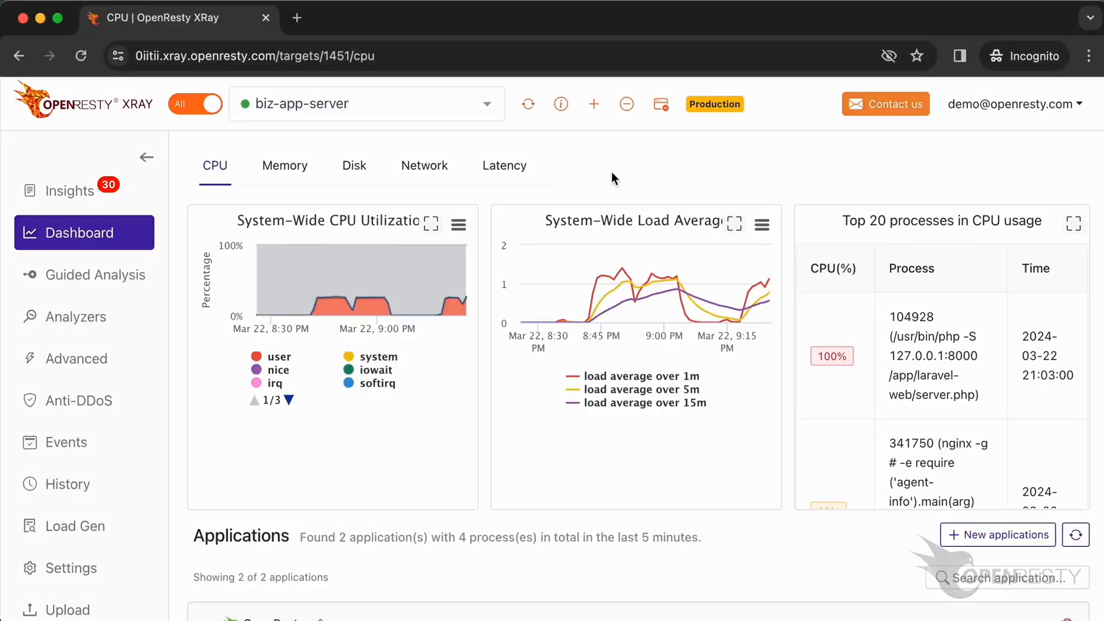
# Start Guided Analysis for biz-app-server from the dashboard sidebar
pyautogui.click(365, 104)
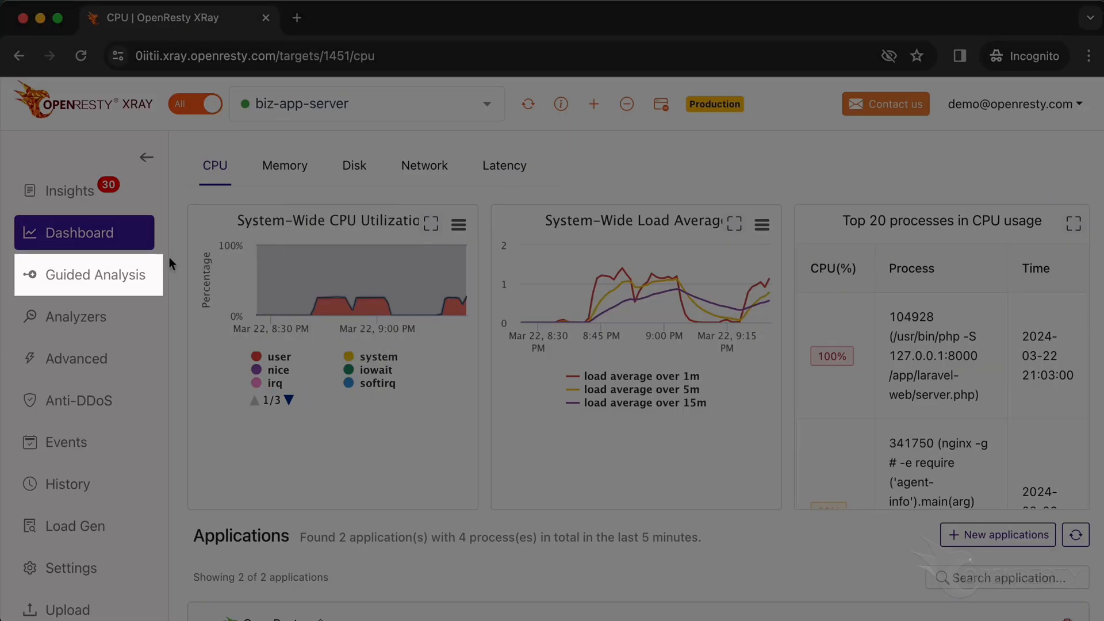
pyautogui.click(92, 275)
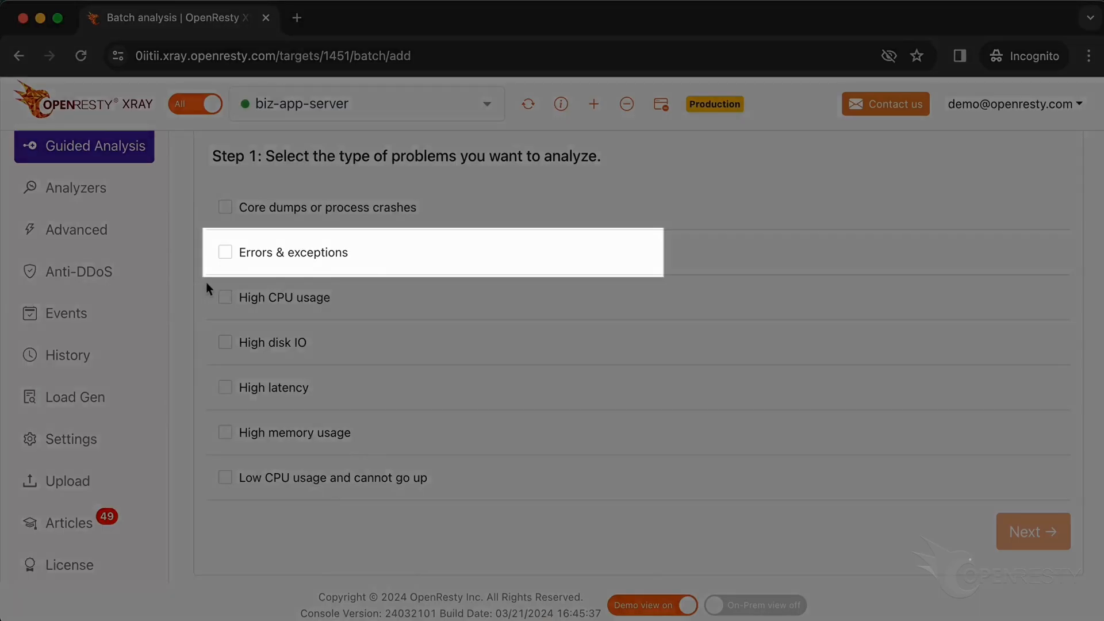
# Choose Errors & exceptions, target the PHP artisan process keeping PHP as application type, and proceed
pyautogui.click(225, 251)
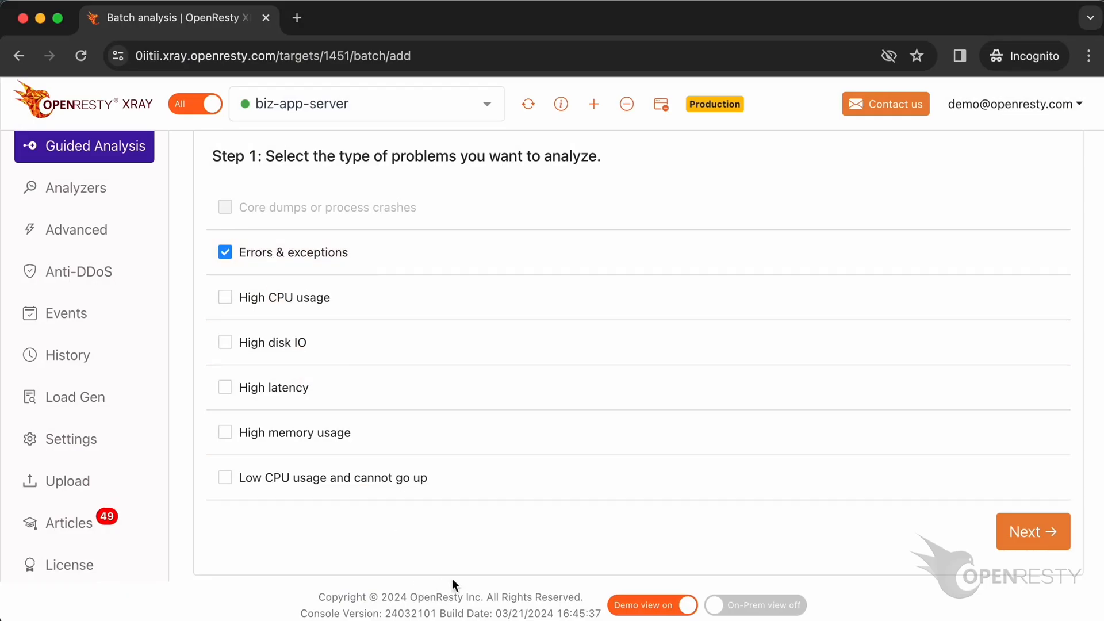
pyautogui.click(1032, 531)
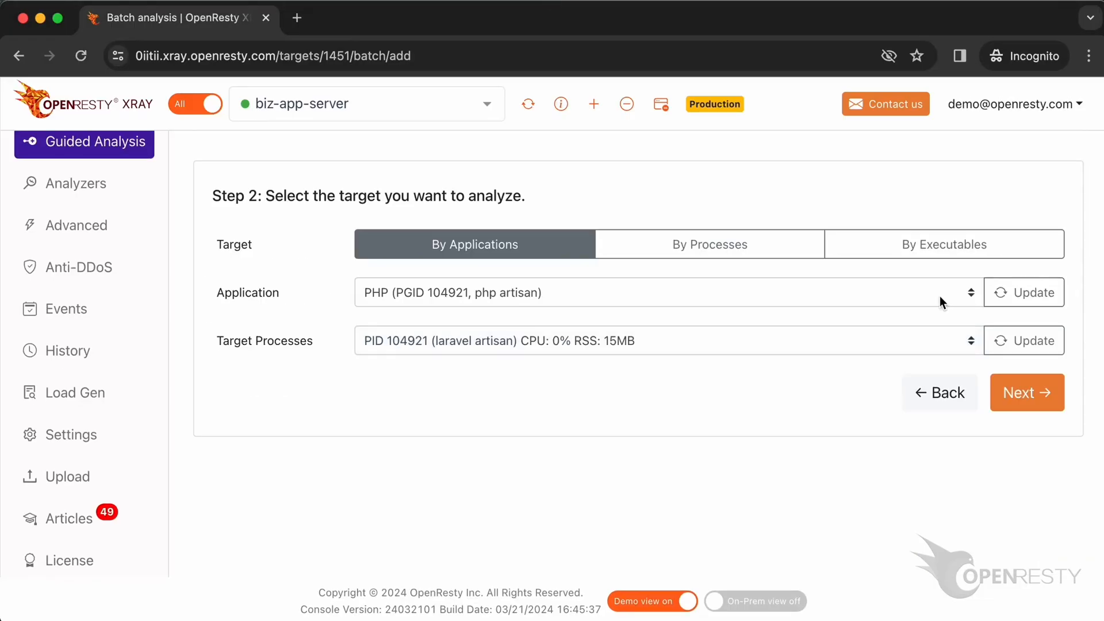
pyautogui.click(662, 292)
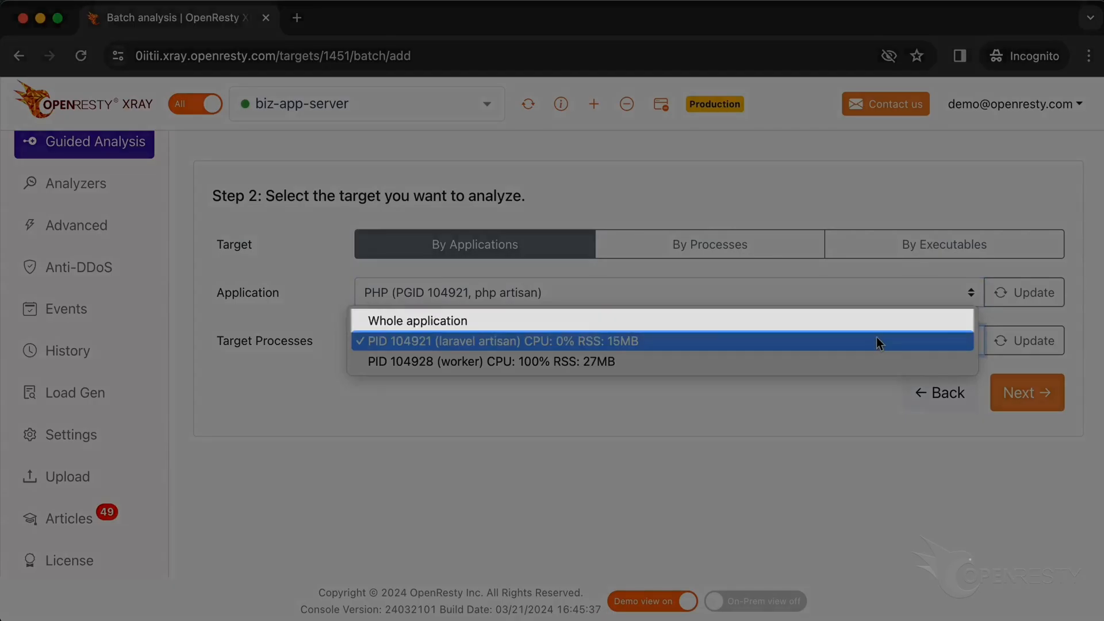
pyautogui.moveTo(885, 320)
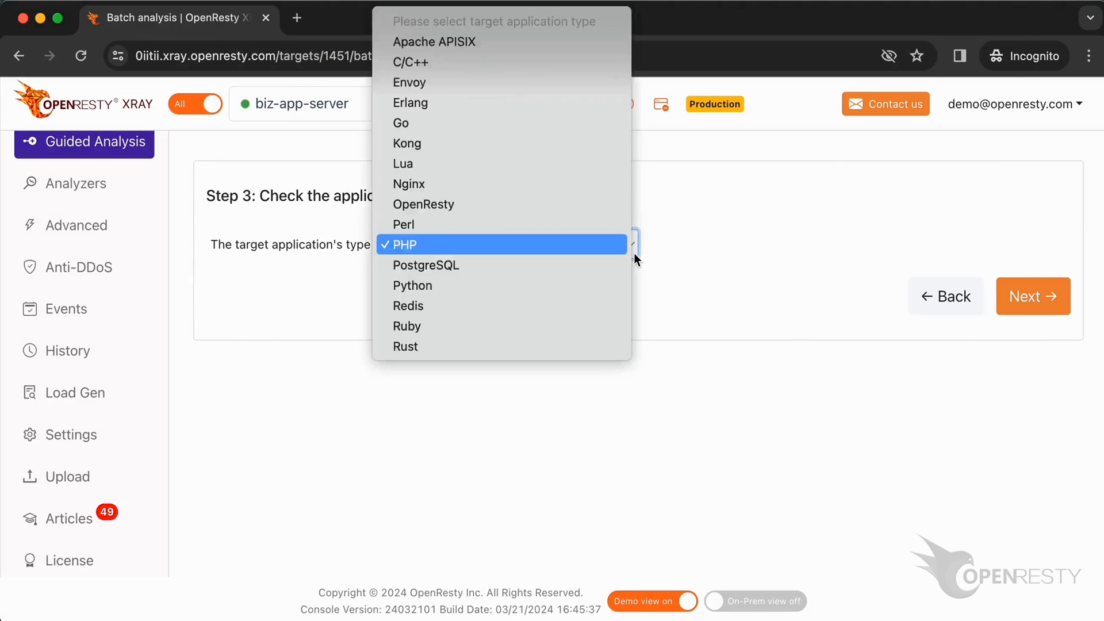
pyautogui.click(403, 244)
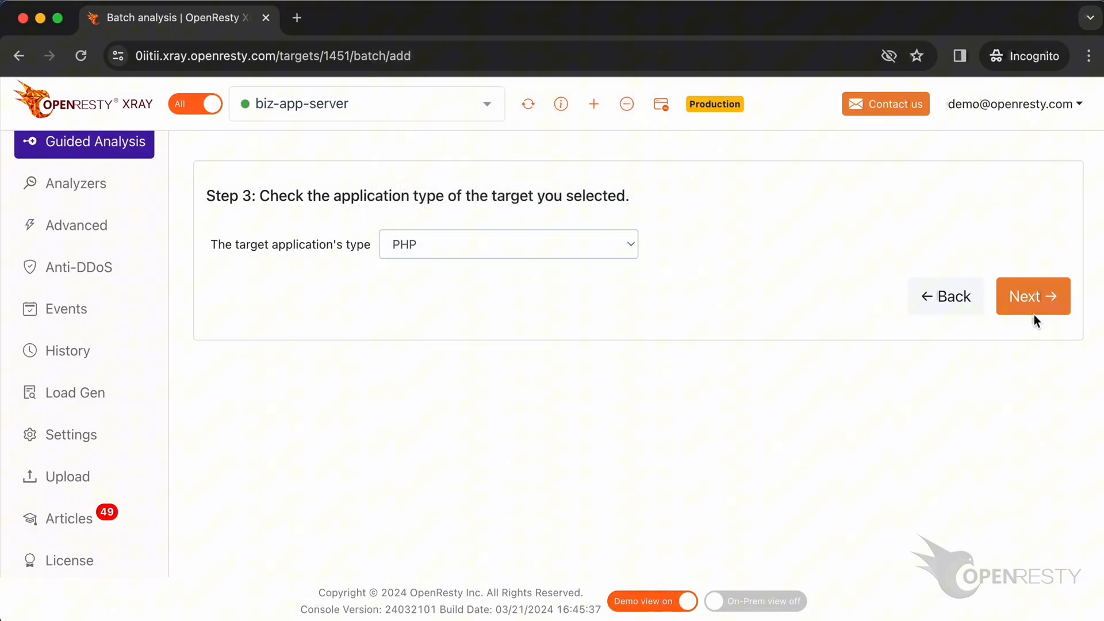
pyautogui.click(1032, 295)
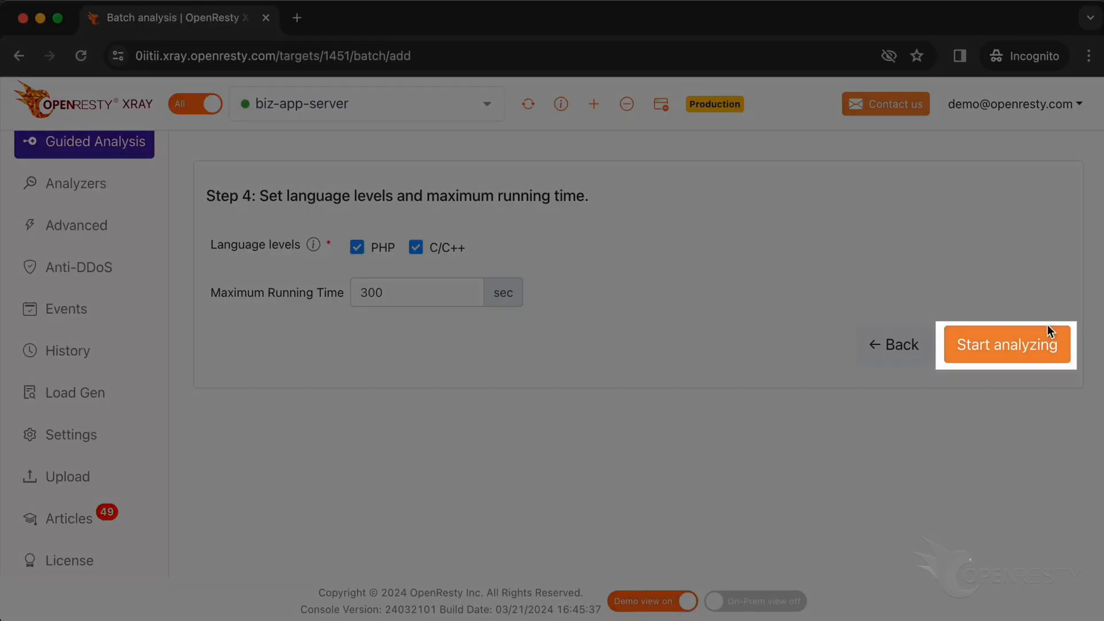
# Start the analysis, let the PHP-Land Exception Flame Graph run, then stop it
pyautogui.click(1006, 345)
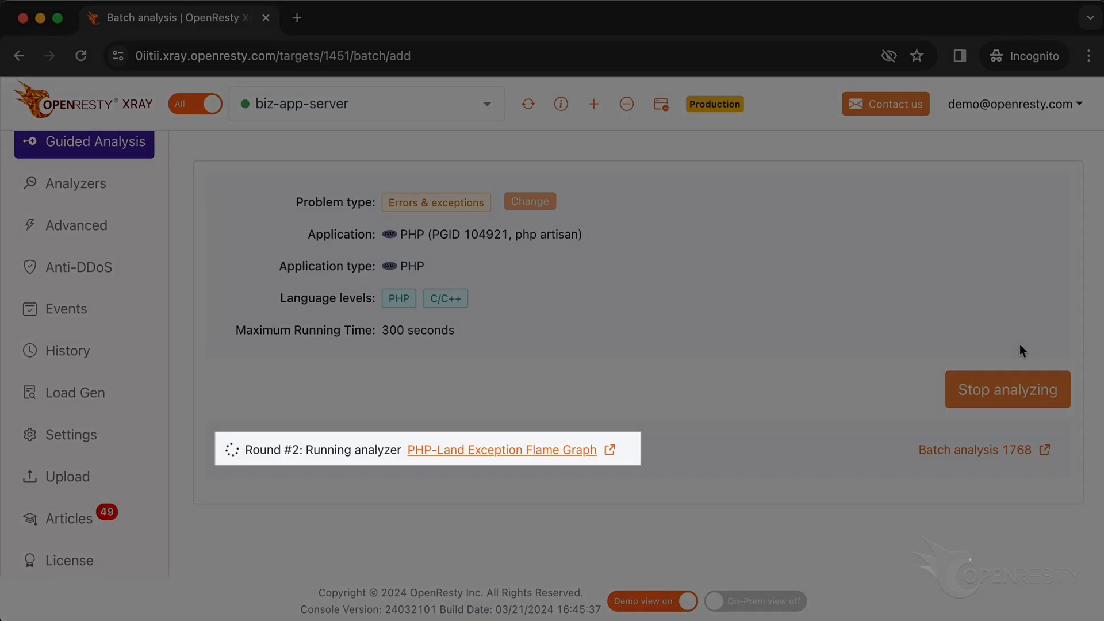
pyautogui.click(1007, 390)
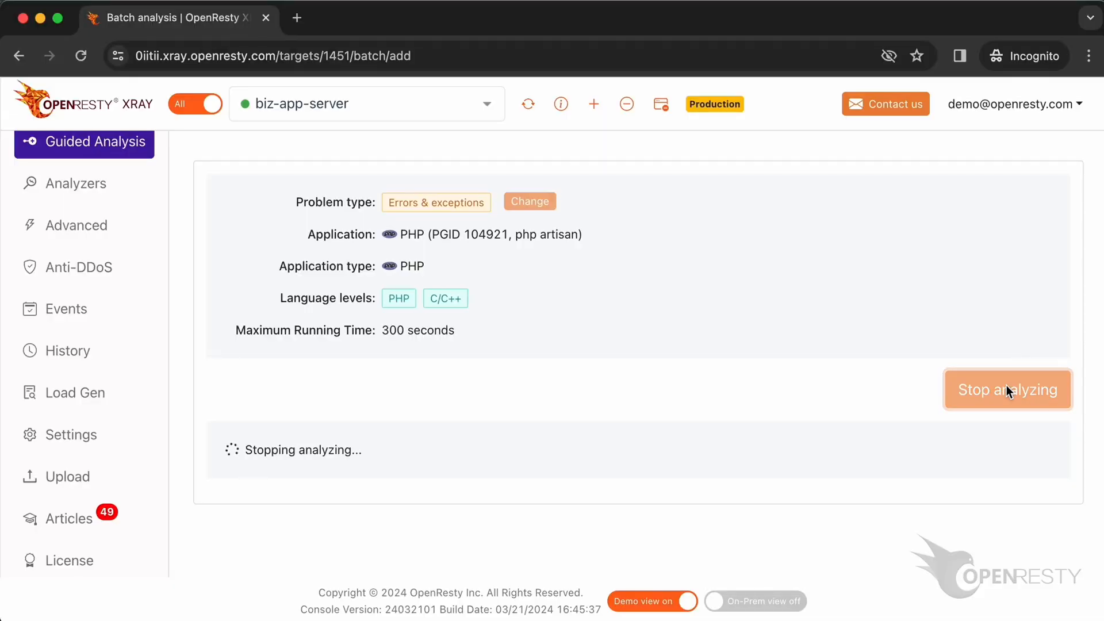
pyautogui.click(1007, 389)
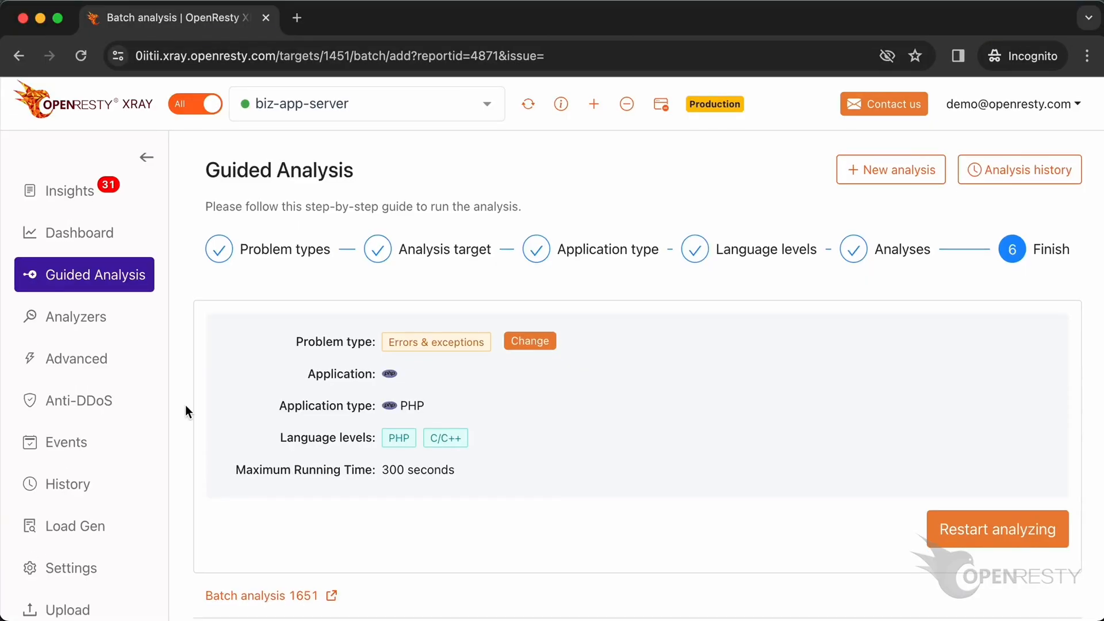
# Review Batch analysis 1651's #1 hottest PHP exception path and the PHP-land exceptions flame graph
pyautogui.click(996, 529)
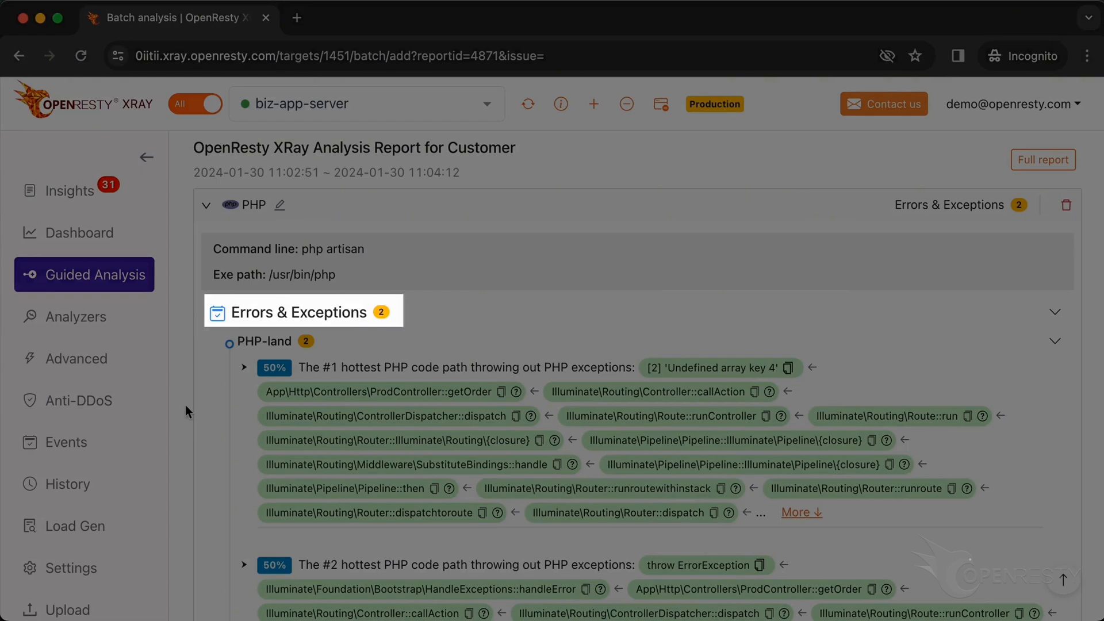
pyautogui.scroll(-3)
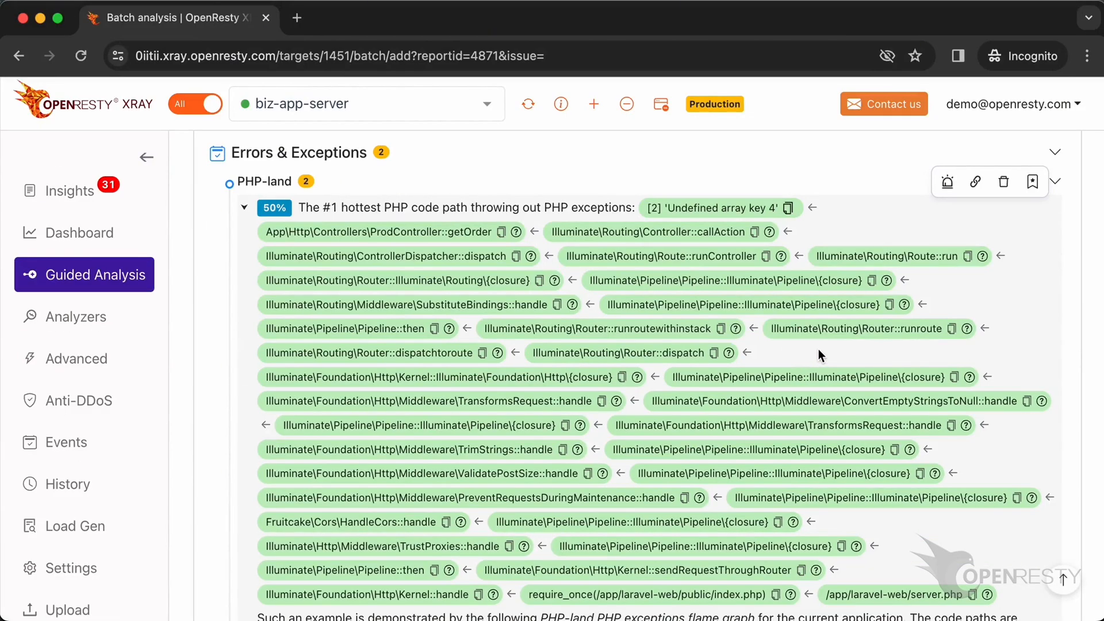
pyautogui.scroll(-3)
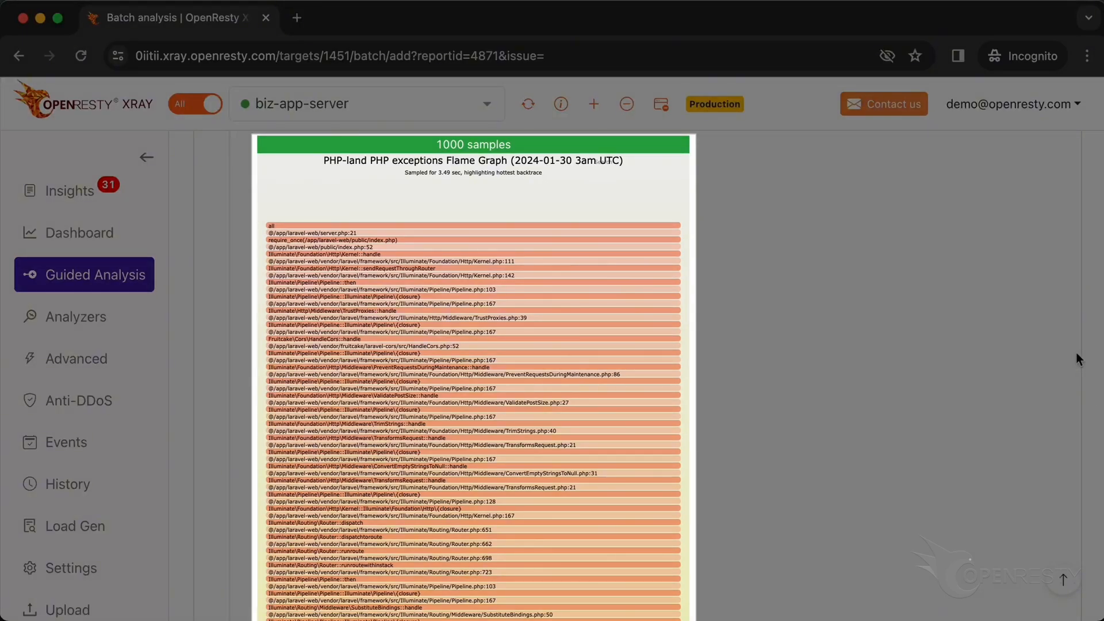
# Read the Explanation and Suggestions for the 'Undefined array key 4' exception
pyautogui.scroll(-3)
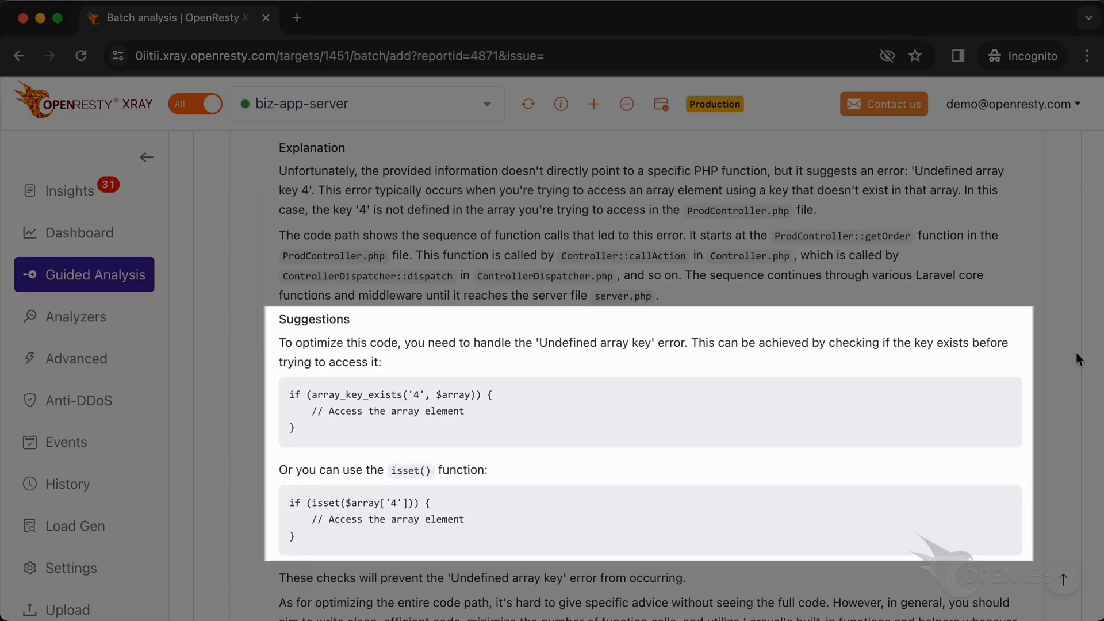
pyautogui.scroll(-3)
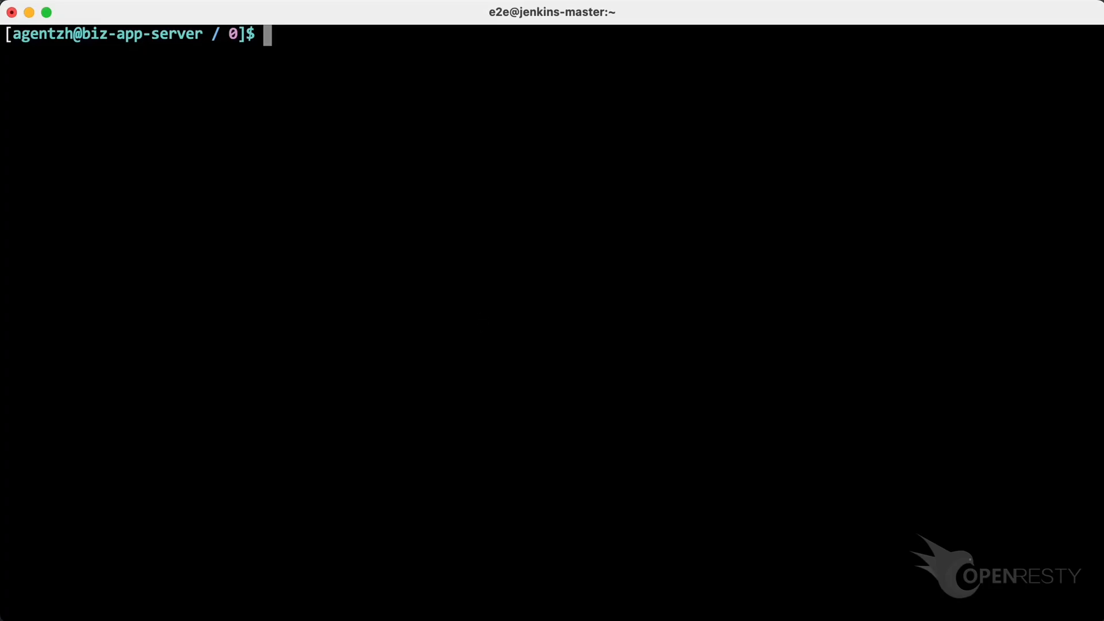
# Edit /app/laravel-web/app/Http/Controllers/ProdController.php in vim
pyautogui.write('vim /app/laravel-web/app/Http/Controllers/ProdController.php')
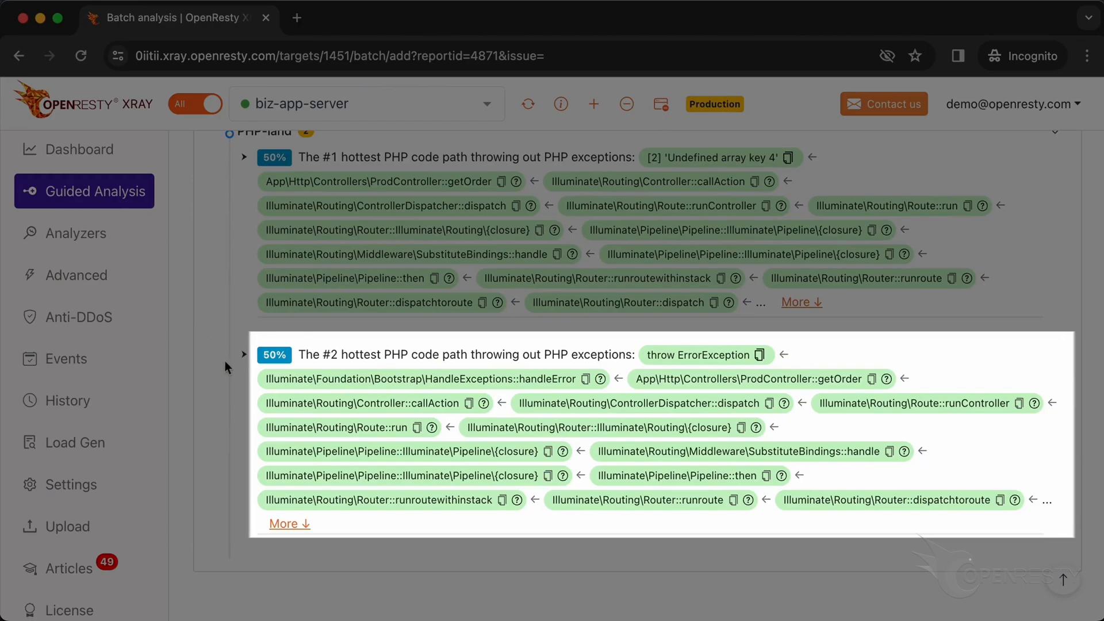
# Expand the #2 ErrorException path via getOrder and read its explanation and optimization suggestions
pyautogui.click(242, 354)
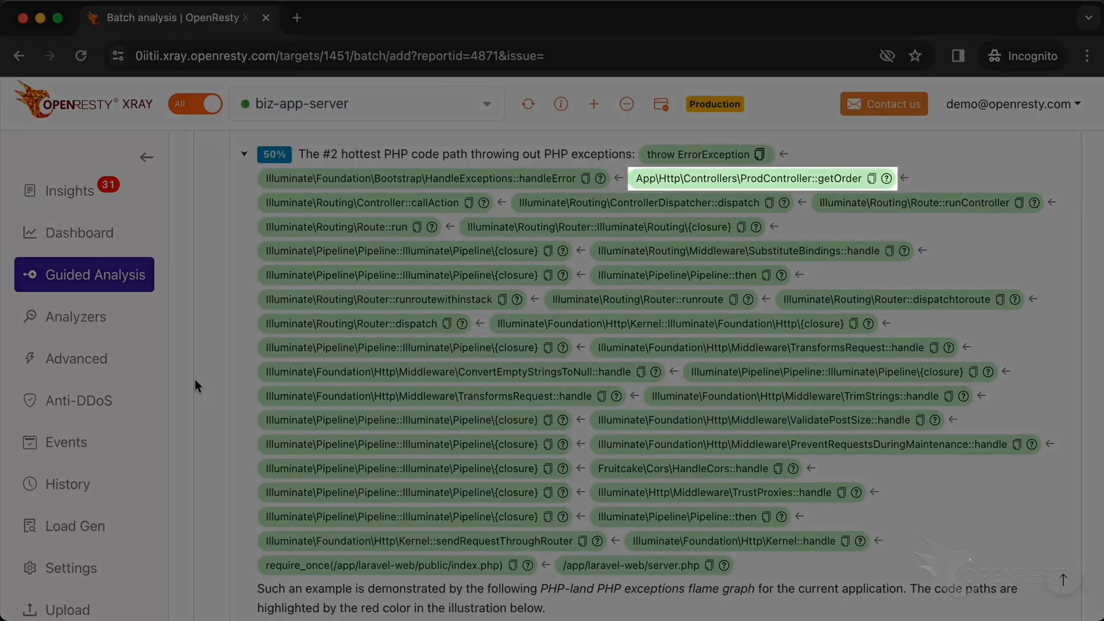
pyautogui.scroll(-3)
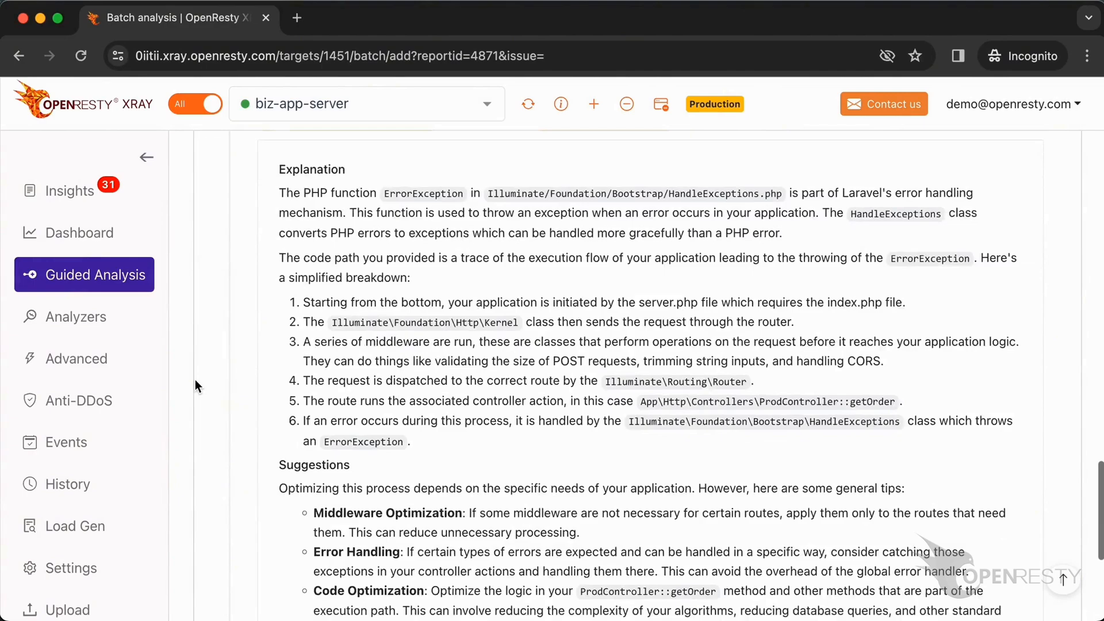
pyautogui.click(68, 190)
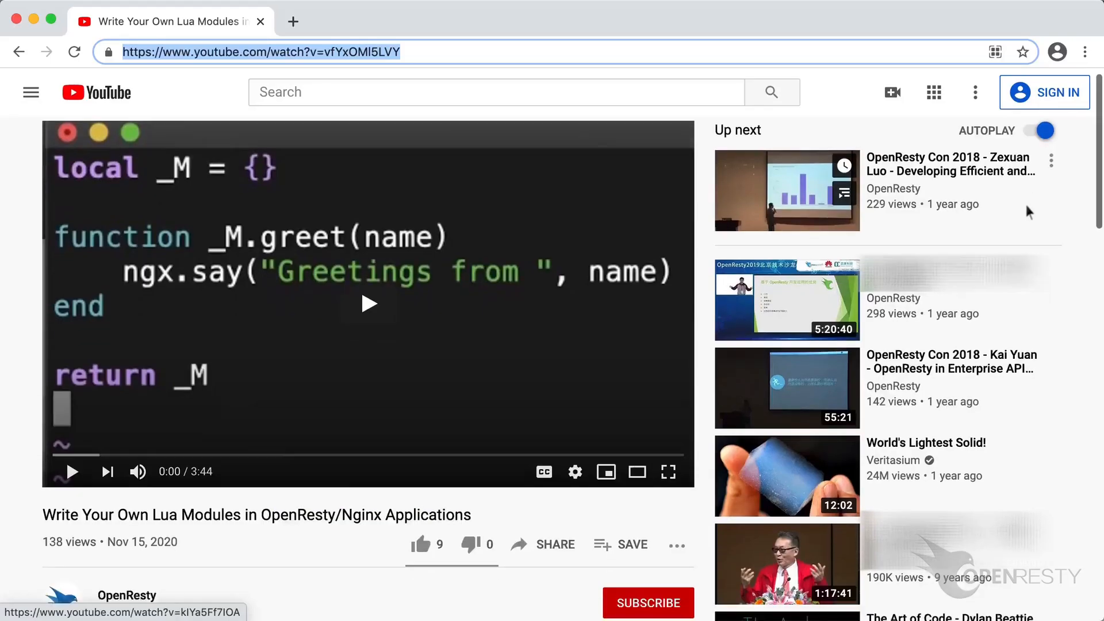
pyautogui.scroll(-3)
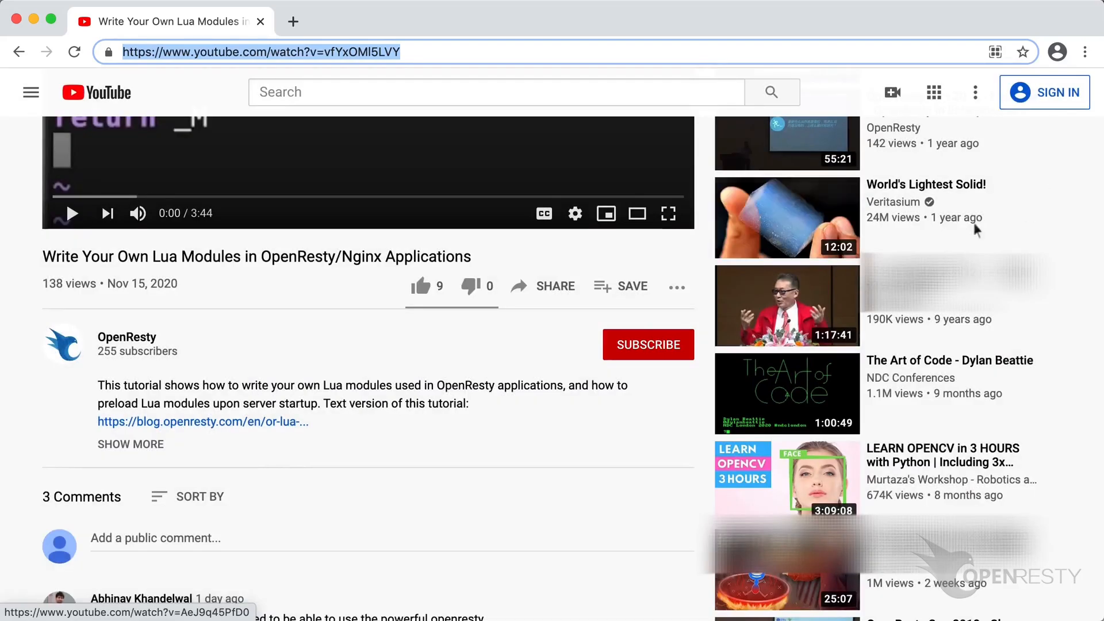